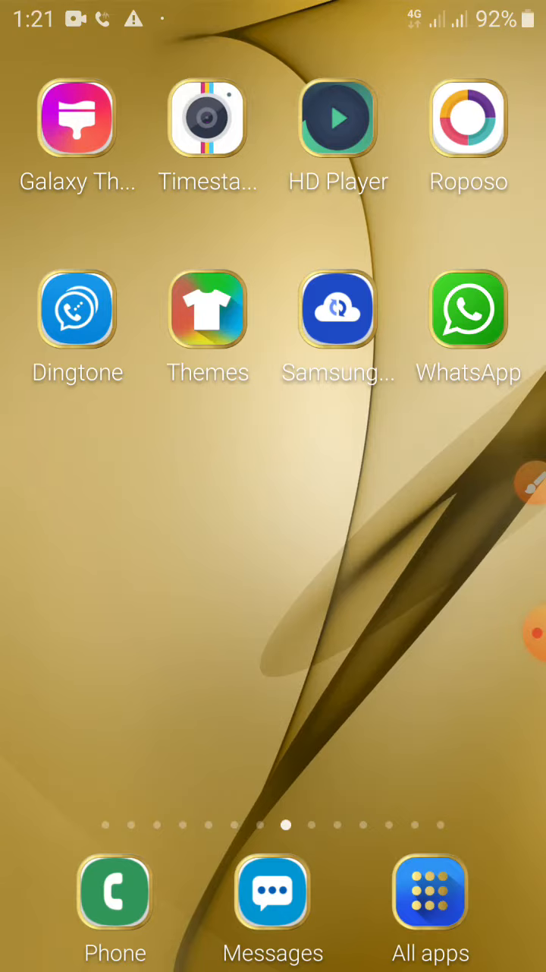
Swipe through the home pages to the one with Star TV, Ludo, Vigo Video and YT Studio
scroll(left, 3)
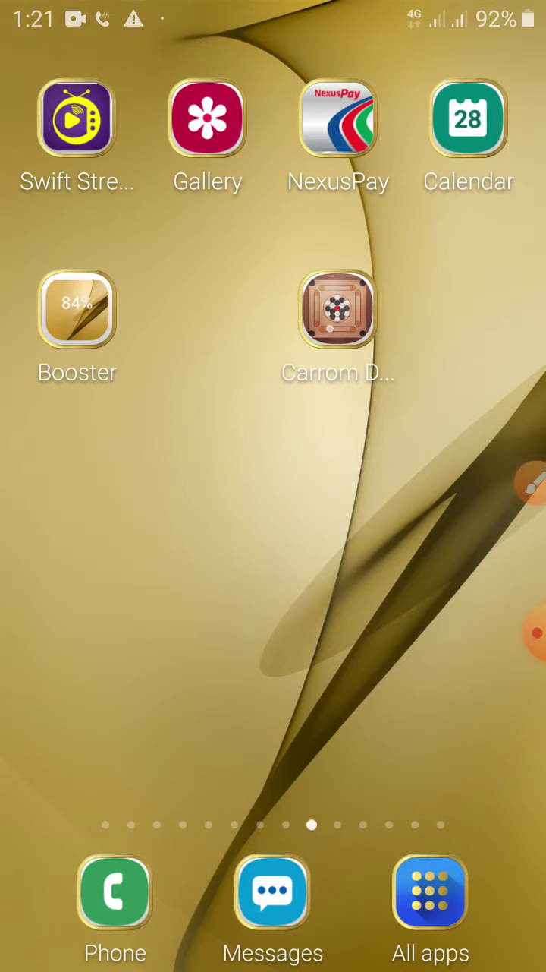
scroll(left, 3)
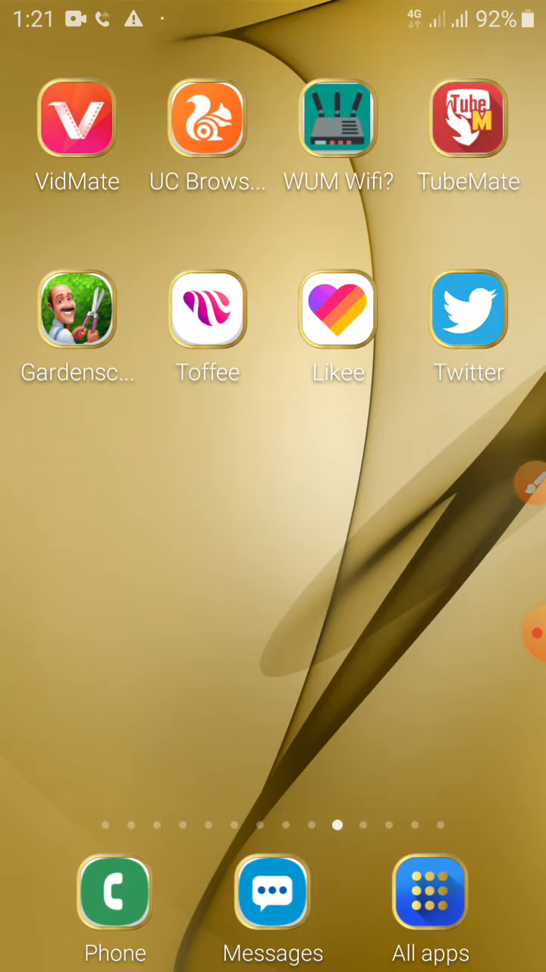
scroll(left, 3)
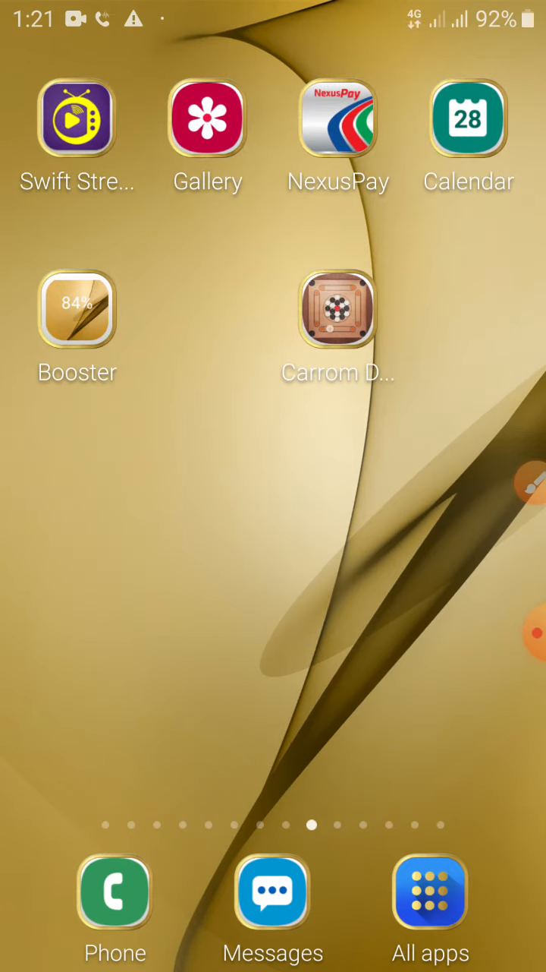
scroll(left, 3)
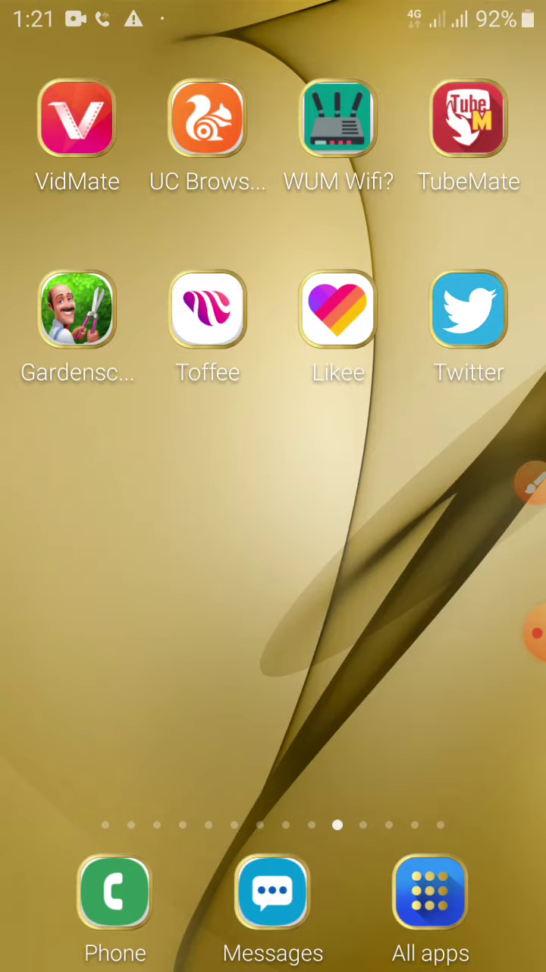
scroll(left, 3)
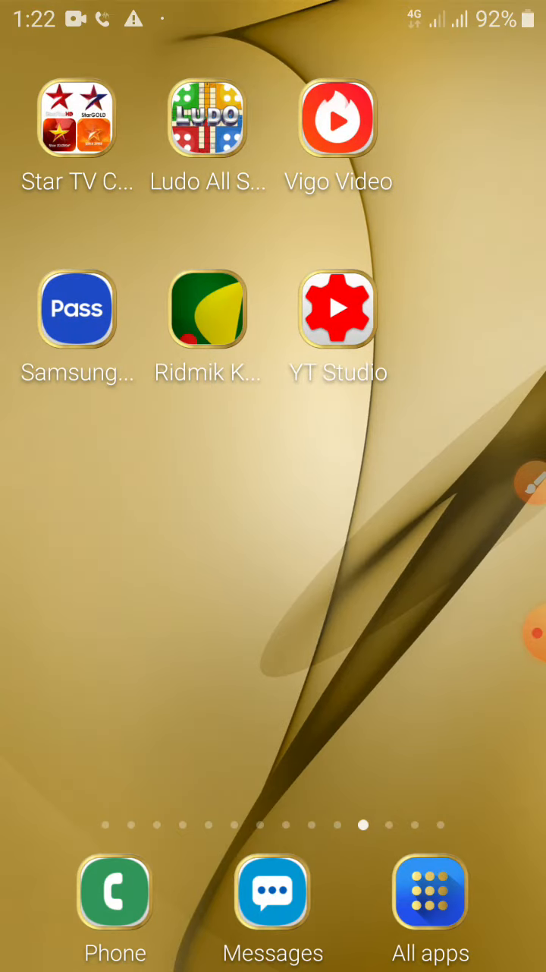
Launch Play Store from the app list and search for 'Xrecder'
click(431, 896)
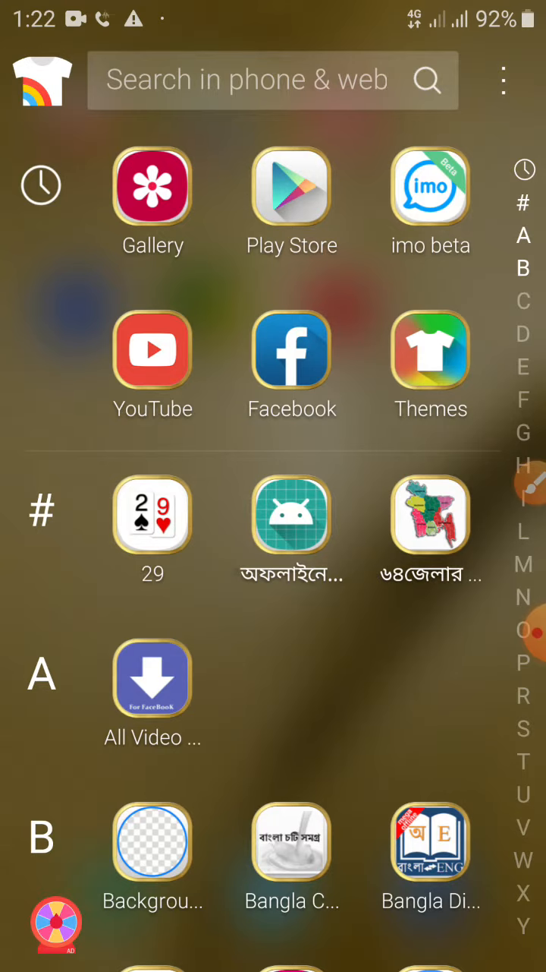
click(291, 187)
text(Xrecder)
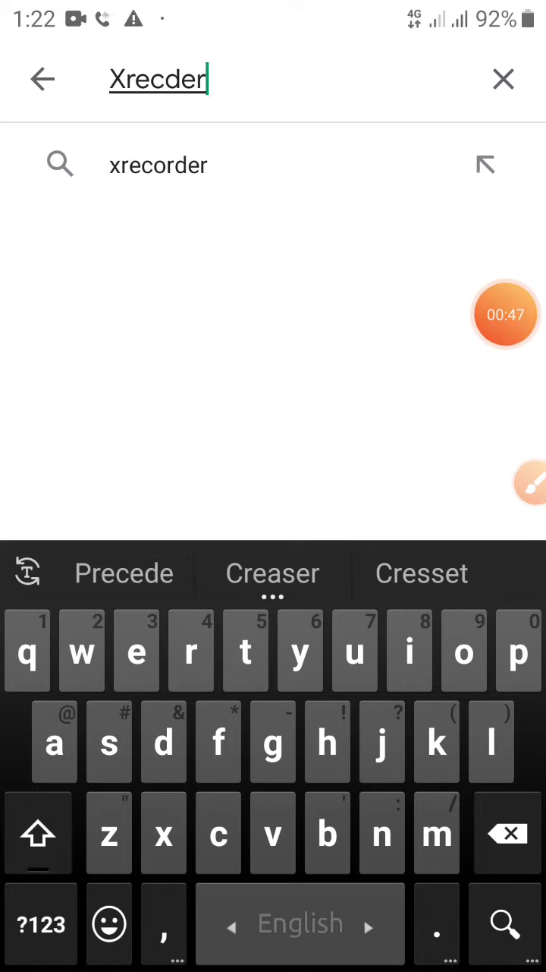
Correct the search to 'xrecorder' and show InShot's Screen Recorder listing
click(158, 79)
text(o)
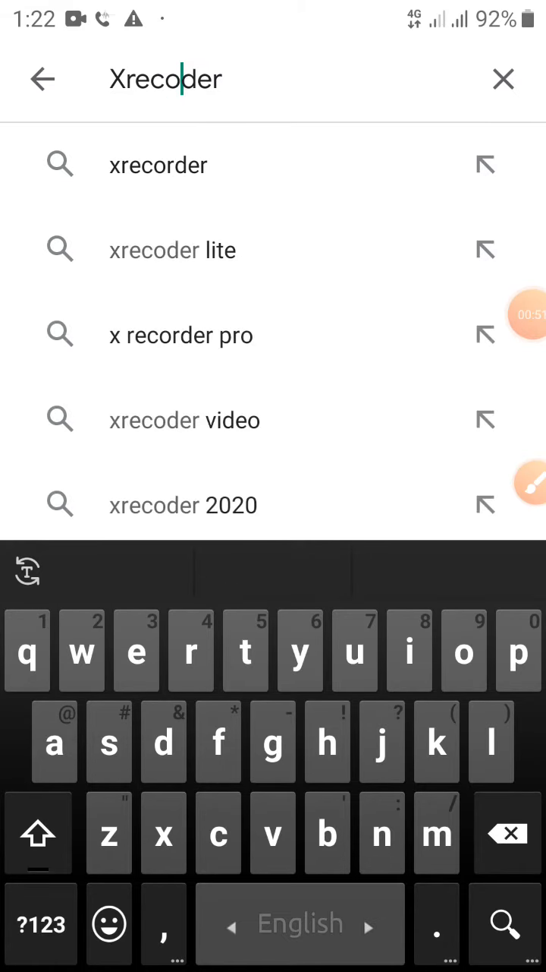
click(158, 164)
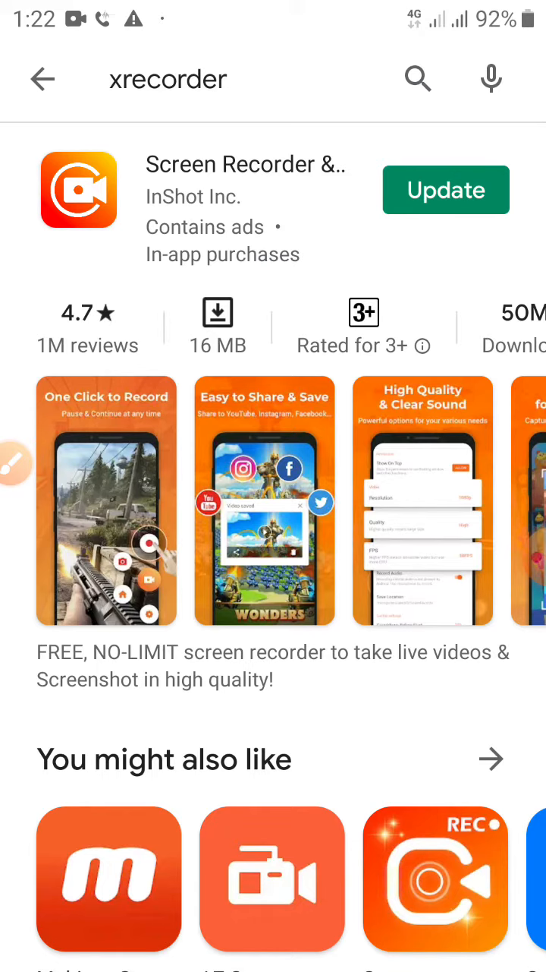
Return to the home page with Vigo Video and YT Studio while recording continues
click(43, 79)
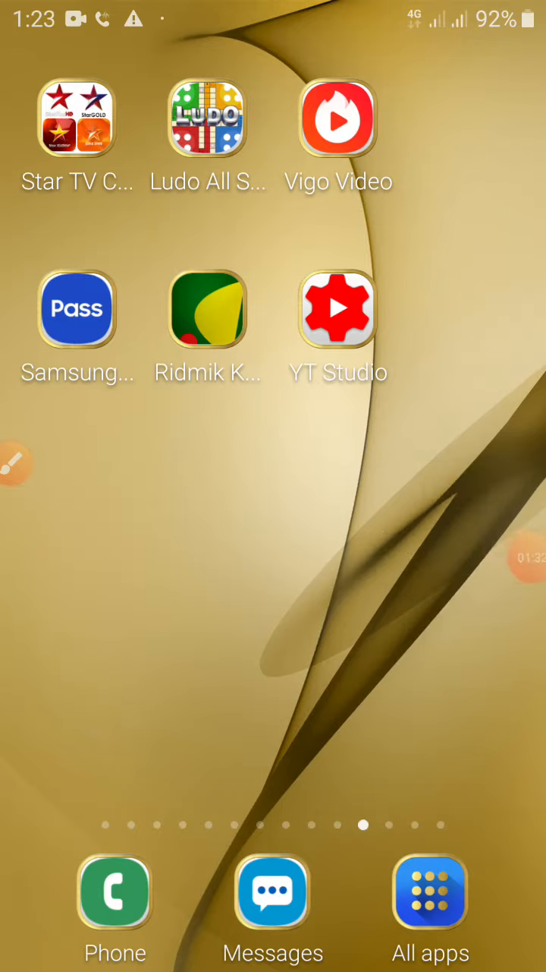
Draw red circles over the home screen with the floating brush, then exit and clear them
click(14, 464)
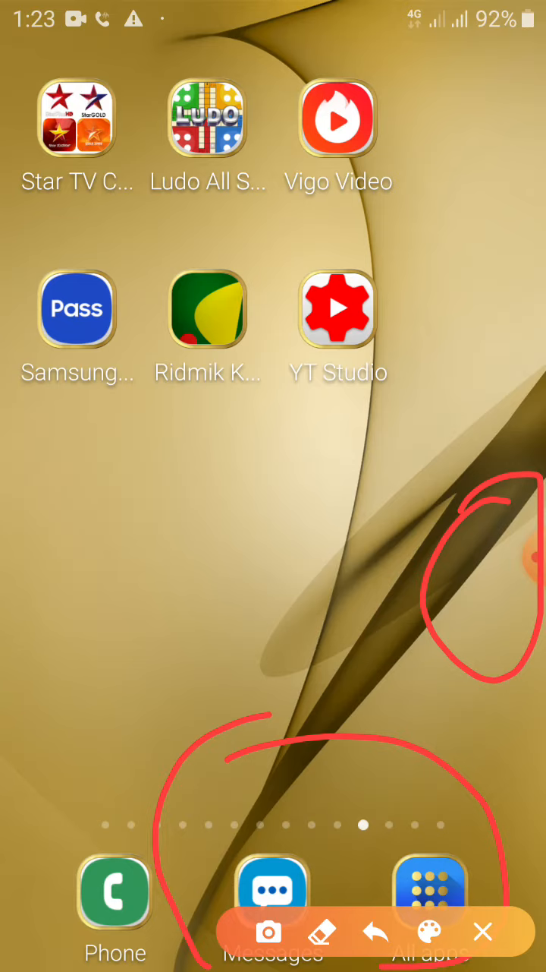
click(483, 932)
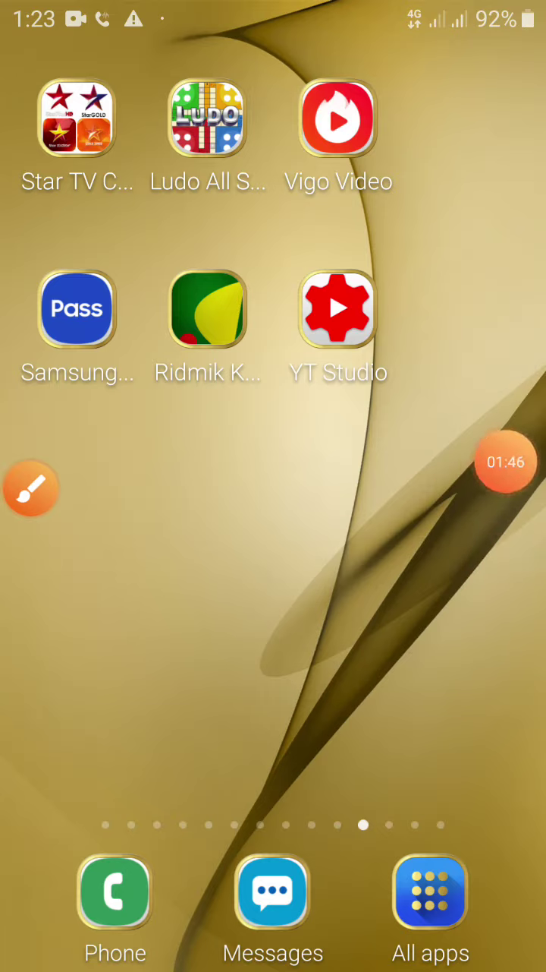
Reposition the recording timer bubble and move the brush bubble out and back to rest
drag(505, 462, 307, 703)
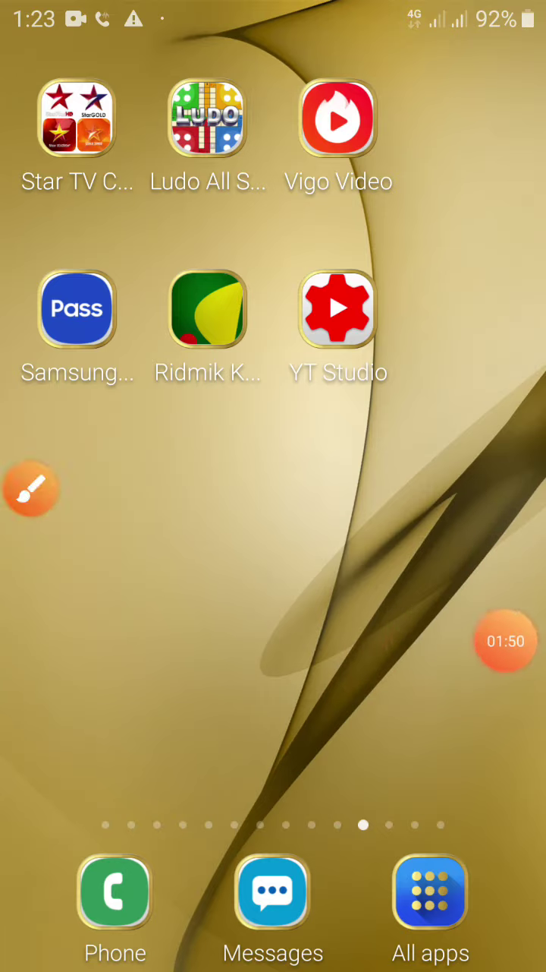
drag(32, 489, 274, 695)
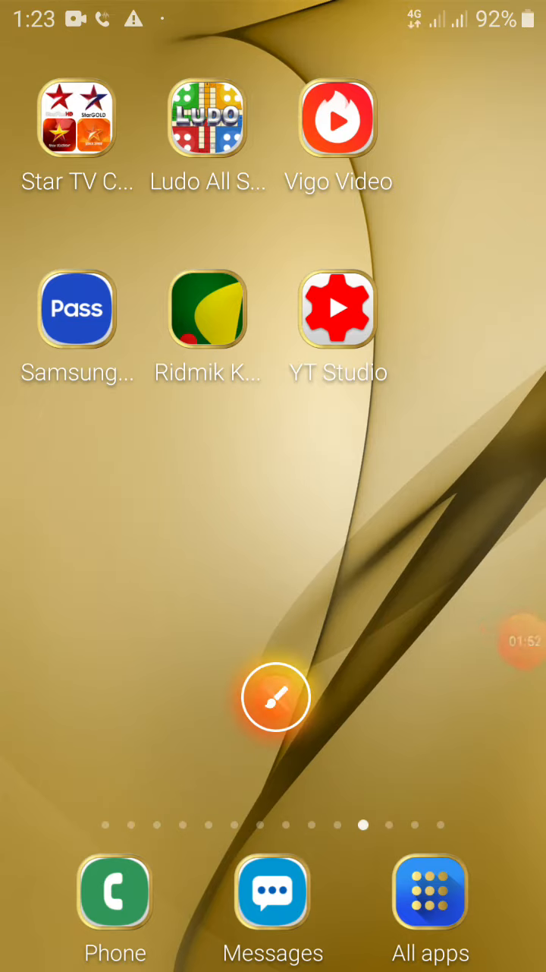
drag(275, 697, 30, 480)
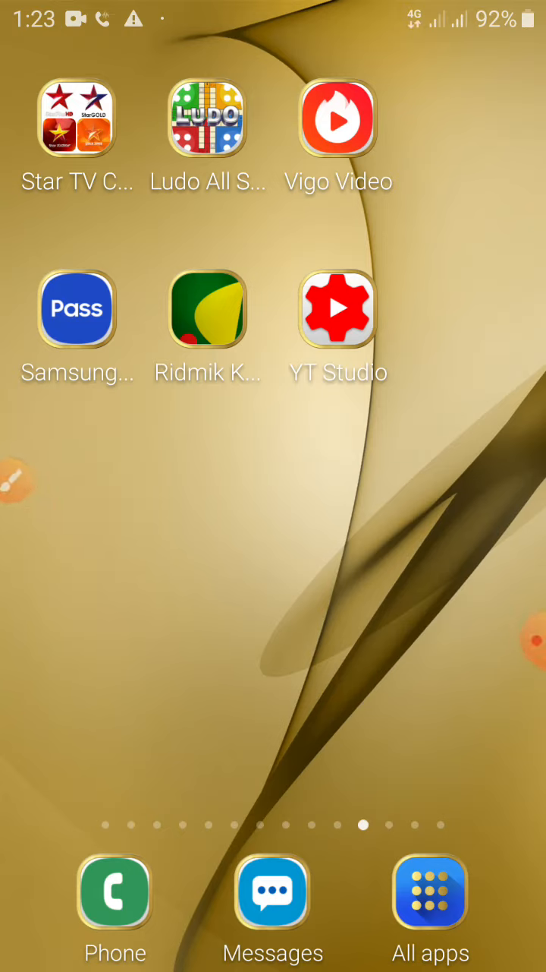
Swipe past the XRecorder page to the one with Tuber Pro, ringID and USub
scroll(left, 3)
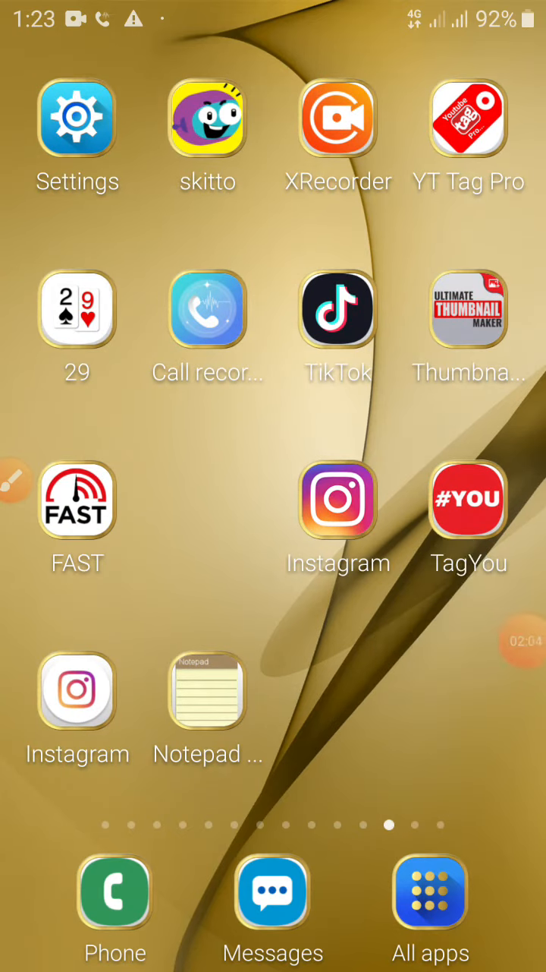
click(510, 640)
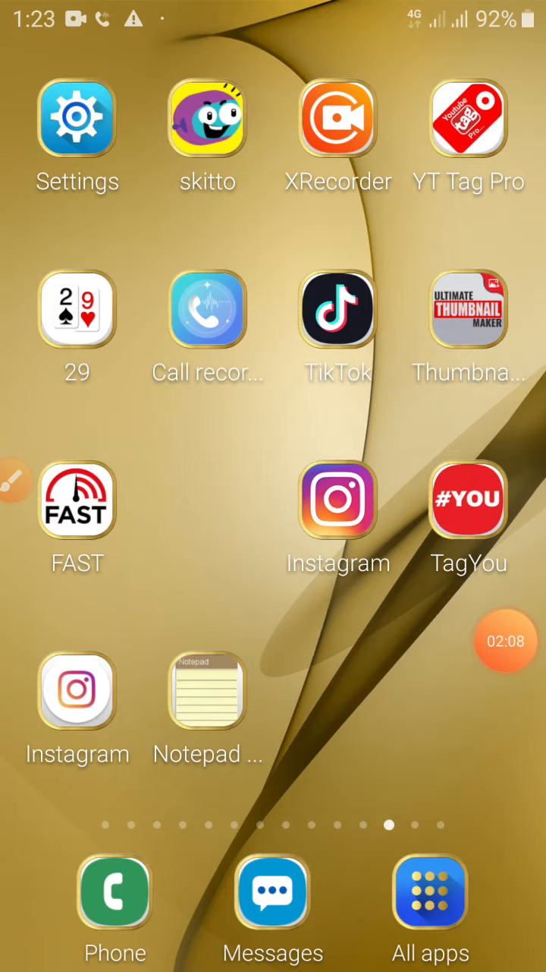
scroll(left, 3)
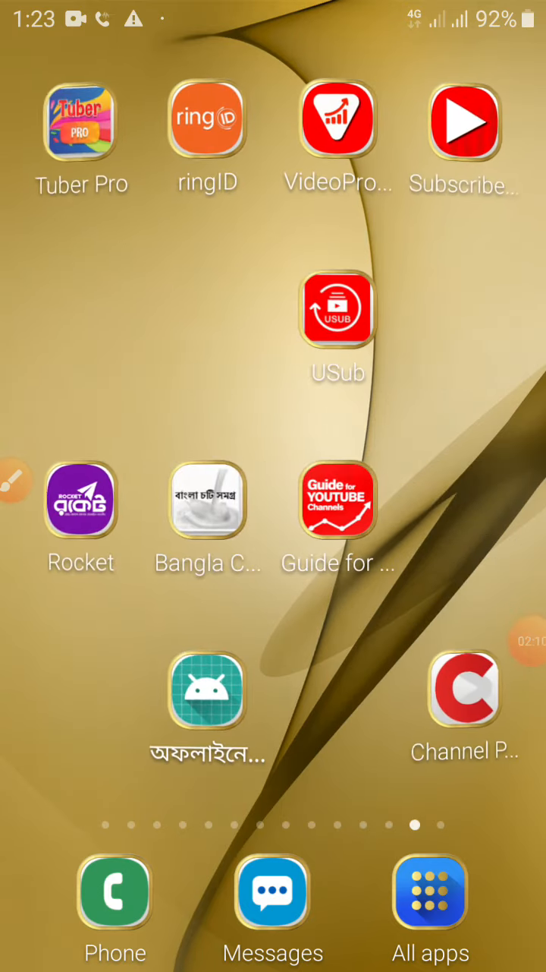